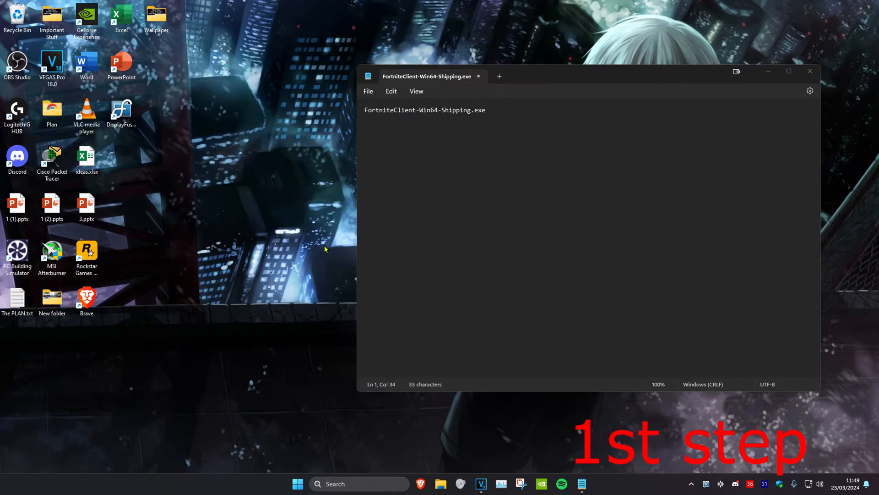
Step: Launch Registry Editor from Start search using 'regist', keeping the Notepad note open
type("regist")
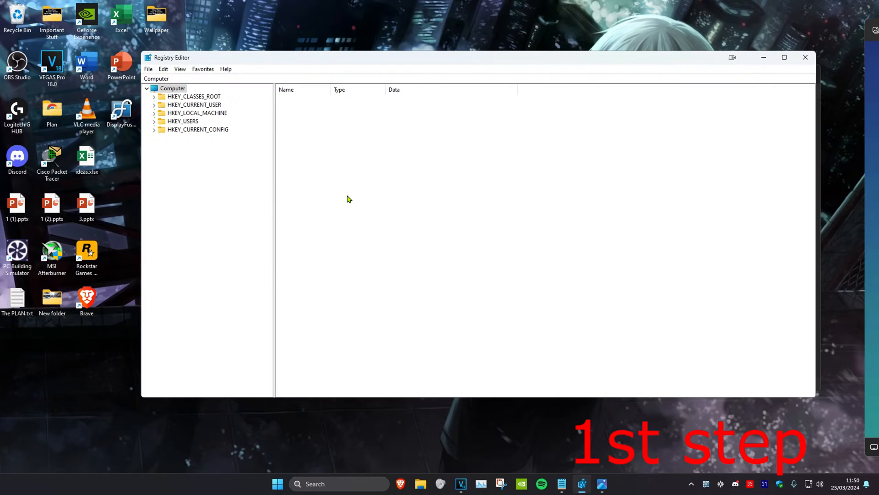
mouse_move(197, 77)
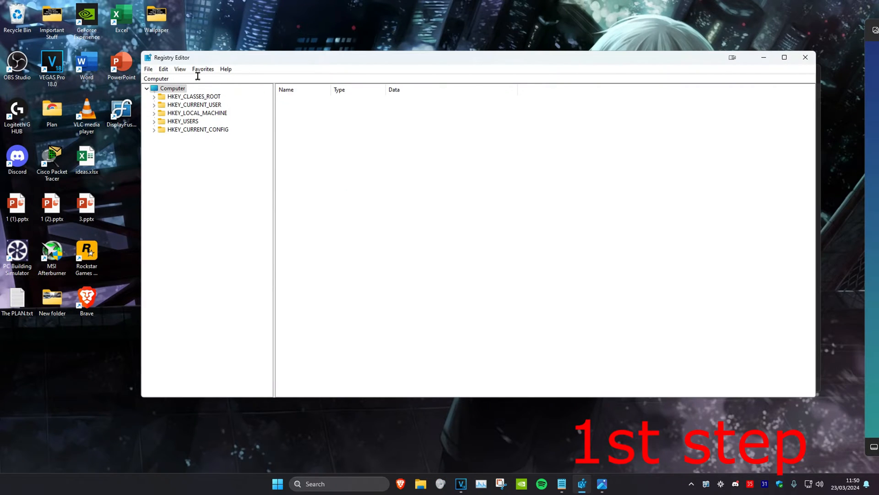
mouse_move(181, 113)
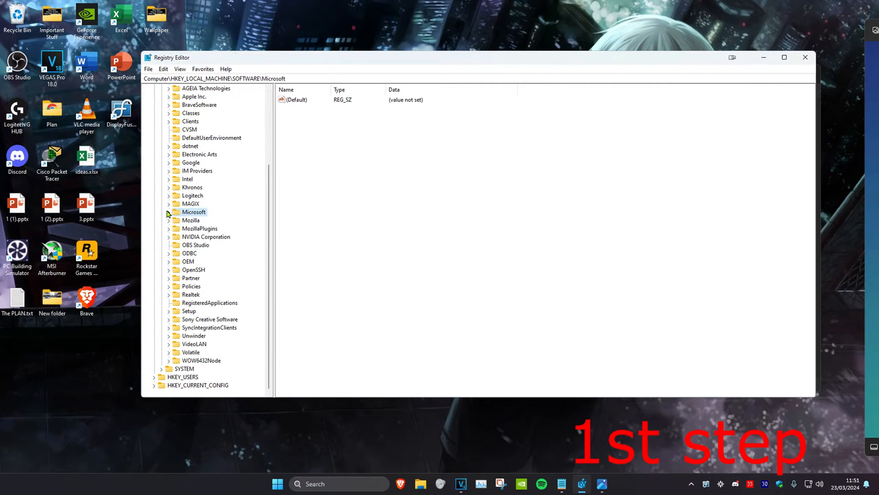
Step: Navigate to Windows NT\CurrentVersion and reveal the Image File Execution Options key
scroll("down", 3)
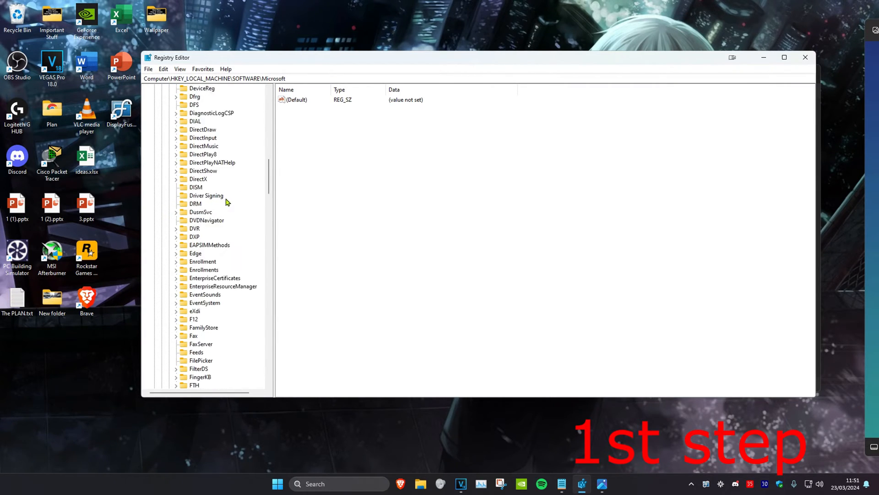
scroll("down", 3)
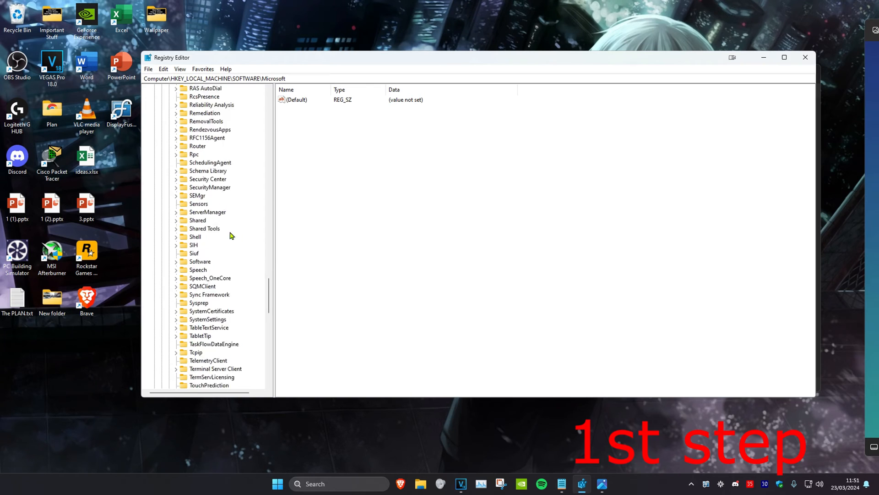
scroll("down", 3)
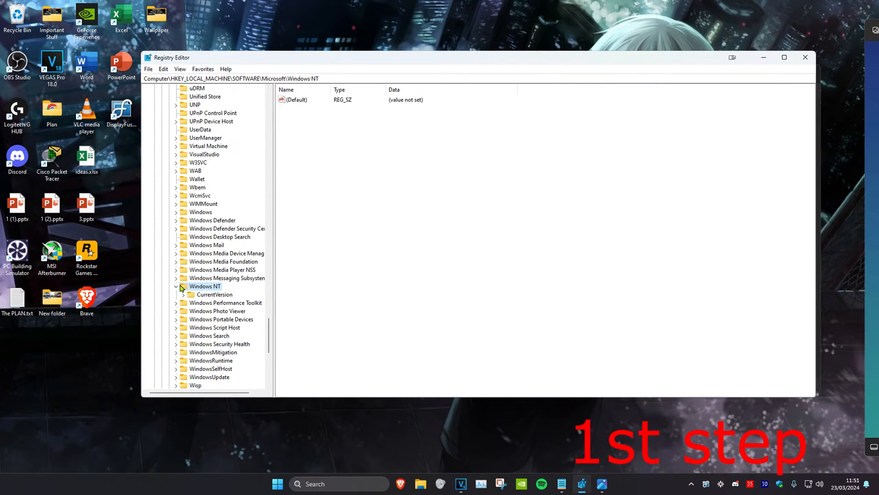
left_click(215, 294)
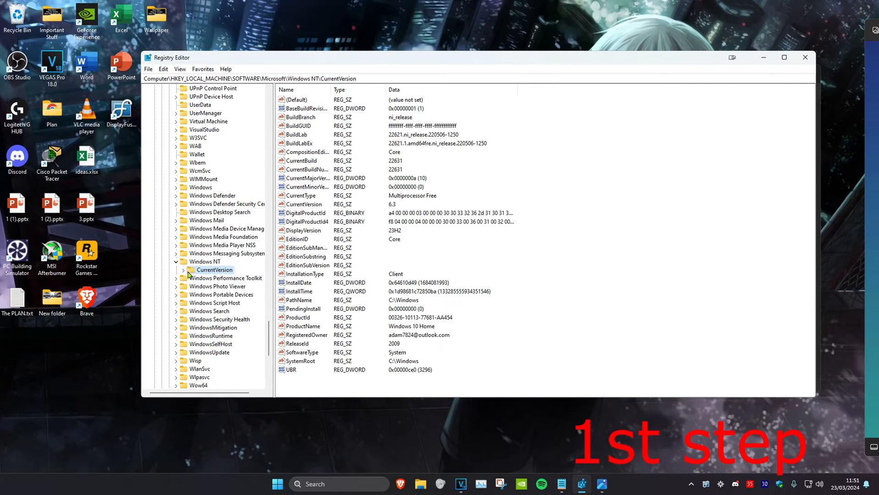
left_click(190, 270)
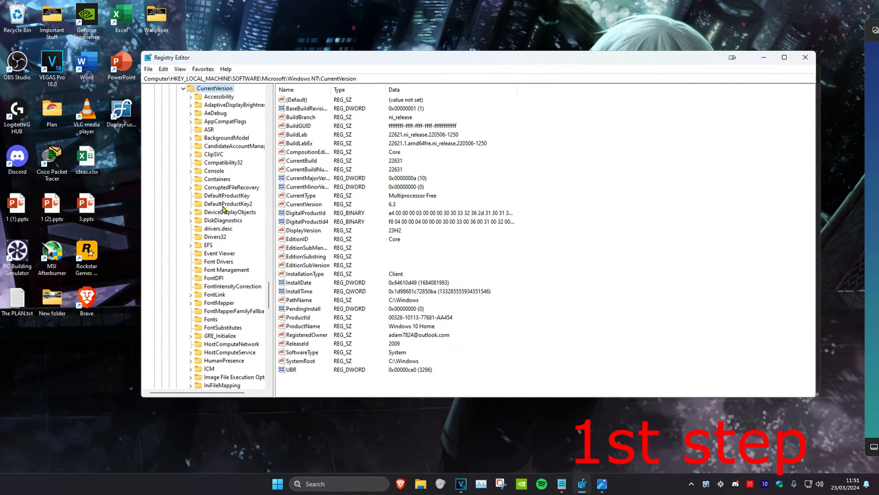
scroll("down", 3)
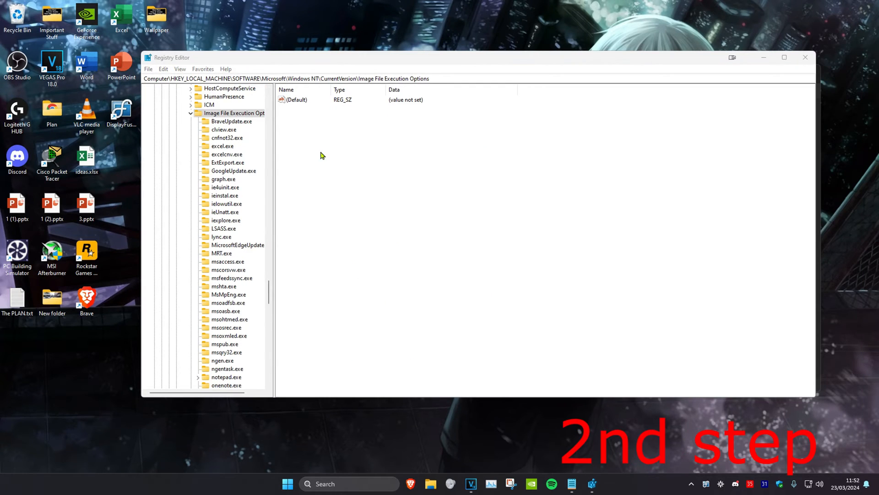
Step: Create a new subkey under Image File Execution Options and rename it FortniteClient-Win64-Shipping.exe from the Notepad text
right_click(233, 112)
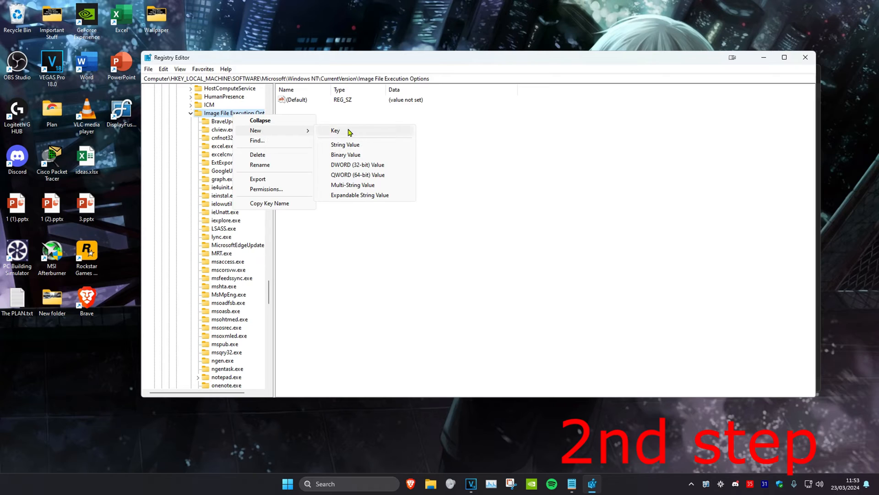
left_click(336, 130)
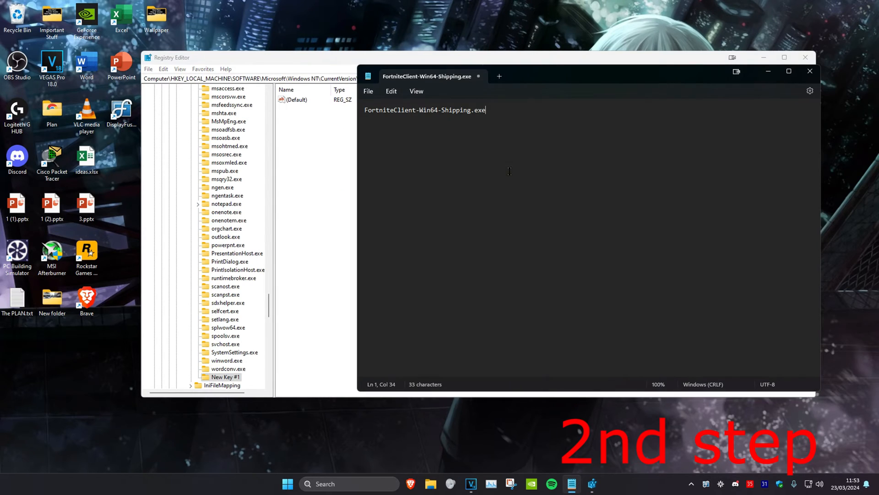
mouse_move(513, 125)
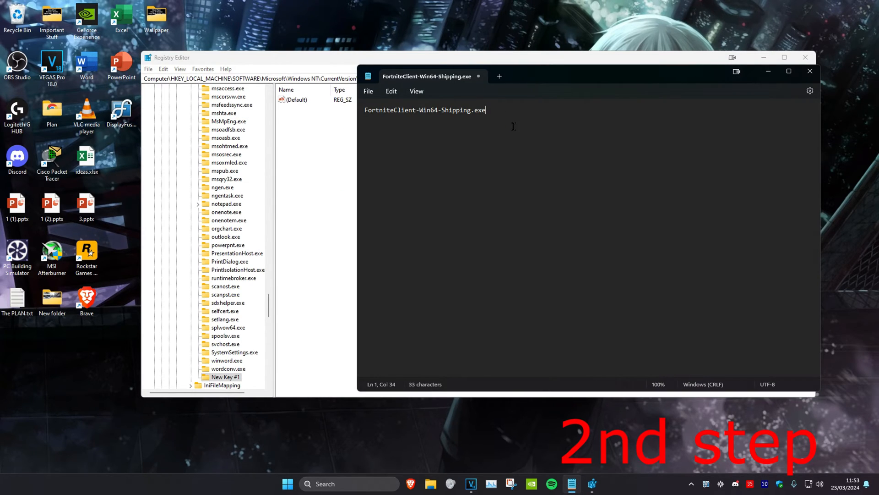
key("ctrl+a")
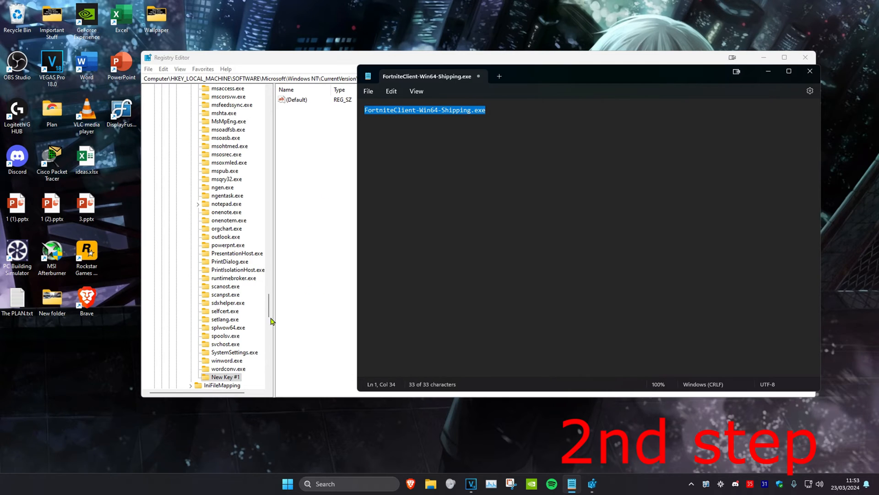
right_click(225, 377)
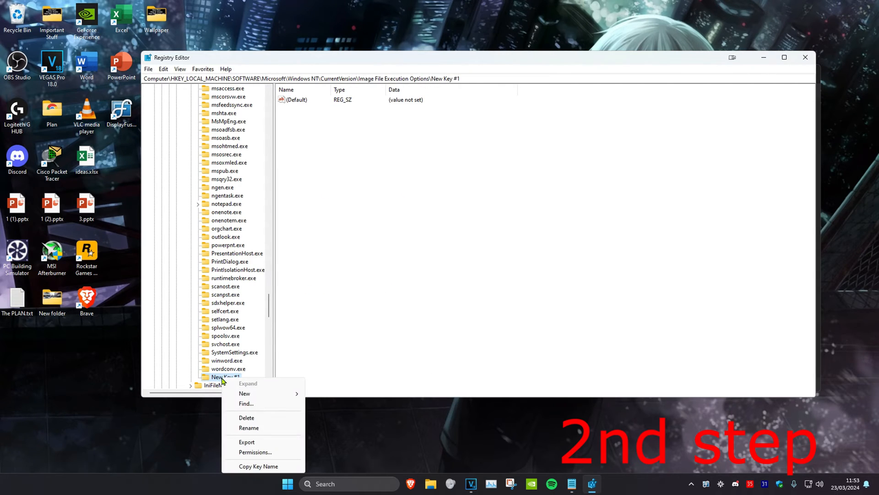
left_click(249, 428)
type("FortniteClient-Win64-Shipping.exe")
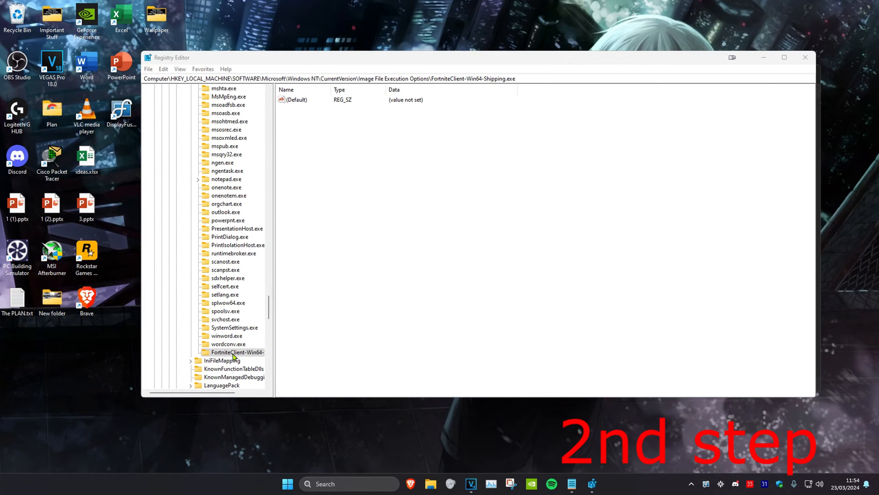
Step: Add a PerfOptions subkey inside FortniteClient-Win64-Shipping.exe and select it
right_click(233, 352)
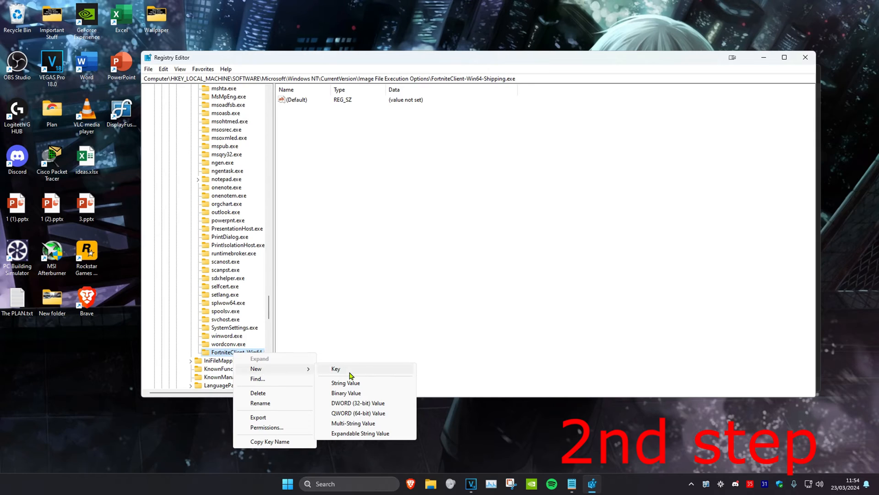
left_click(336, 368)
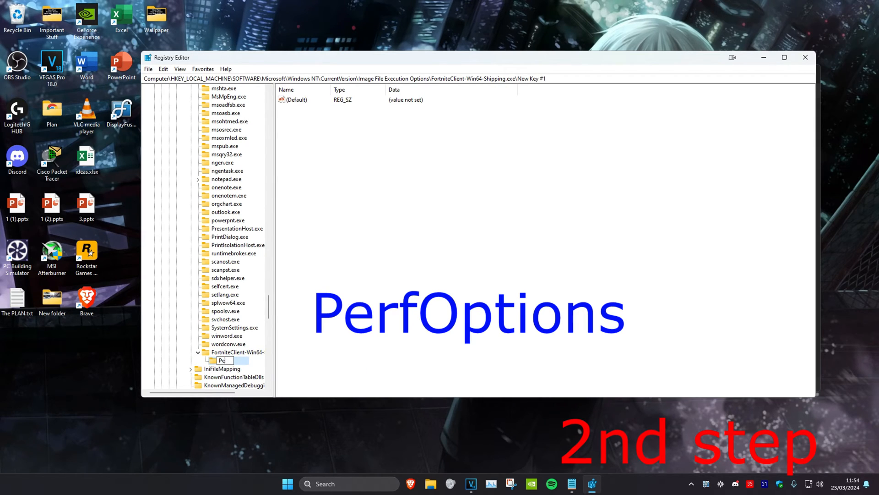
key("Return")
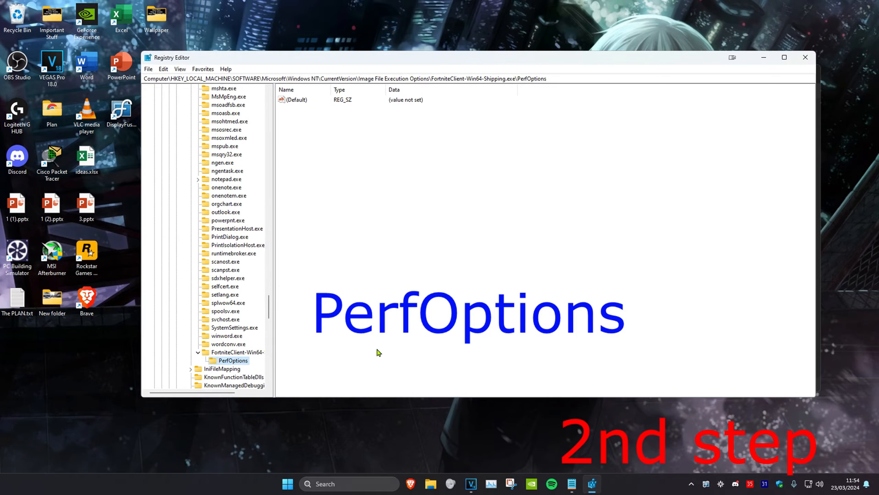
left_click(296, 99)
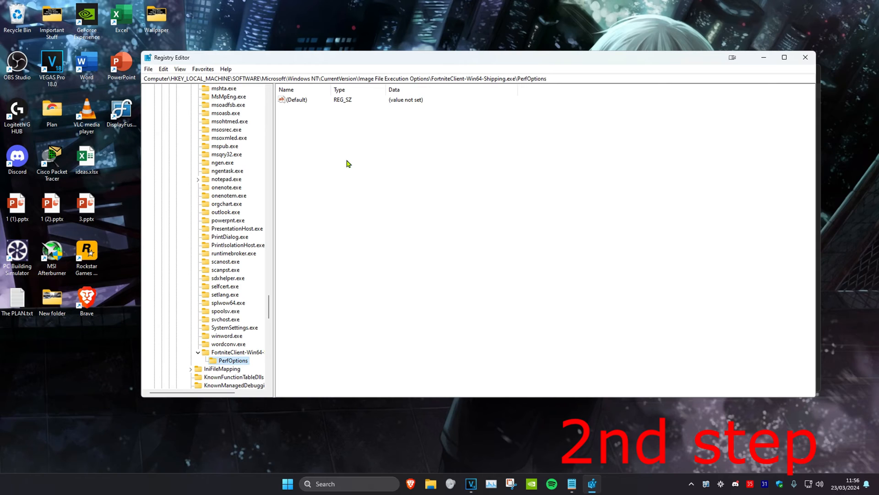
mouse_move(323, 141)
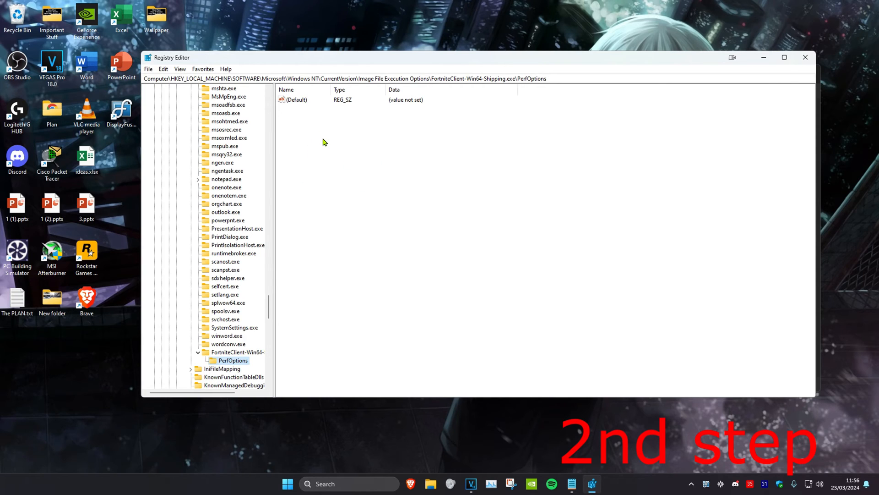
Step: Create a DWORD (32-bit) value named CpuPriorityClass in PerfOptions
right_click(322, 142)
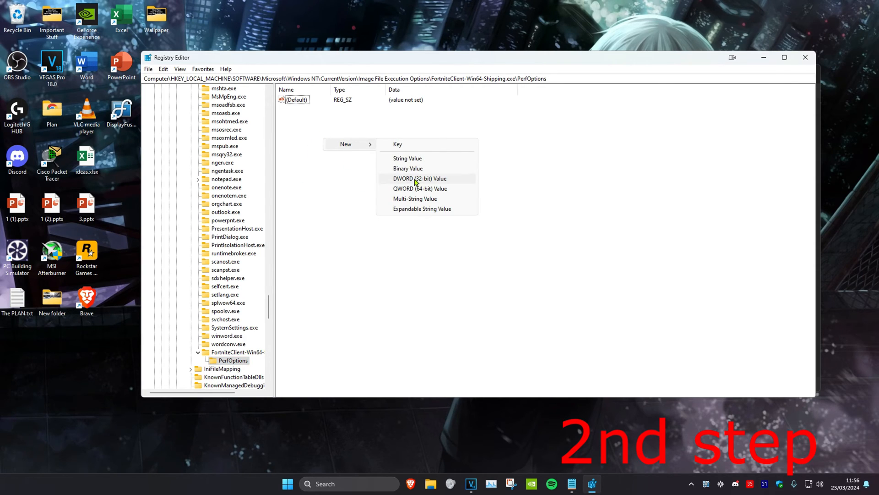
left_click(419, 179)
type("CpuPriorityClass")
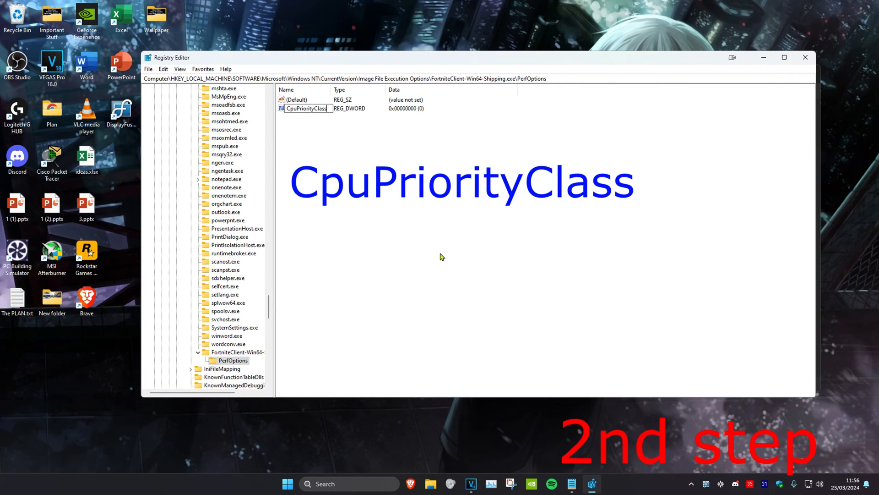
left_click(287, 120)
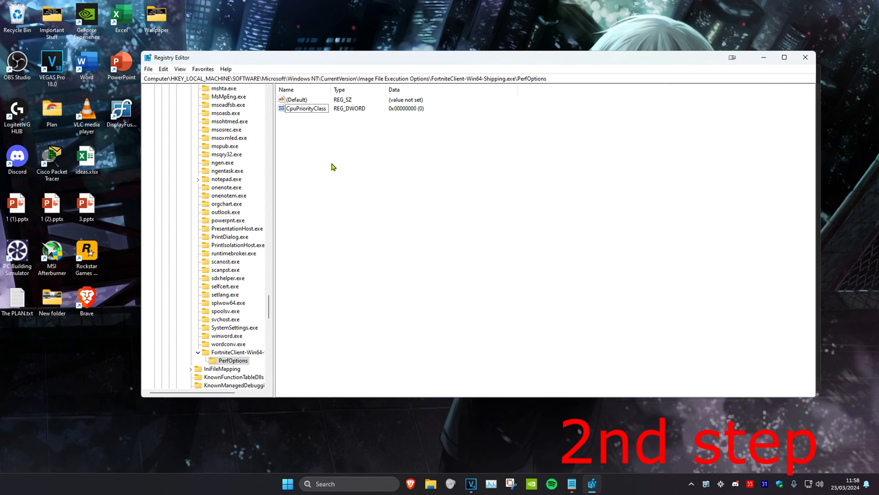
Step: Set CpuPriorityClass value data to 3 and confirm
left_click(303, 108)
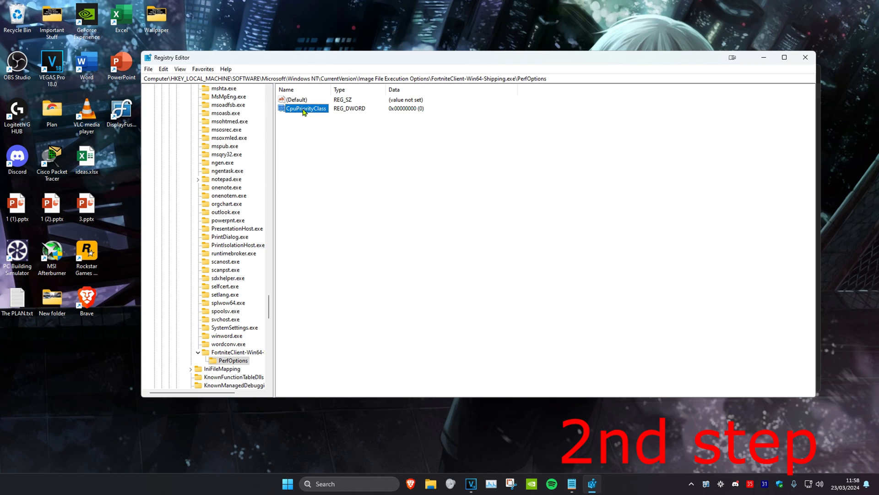
double_click(304, 108)
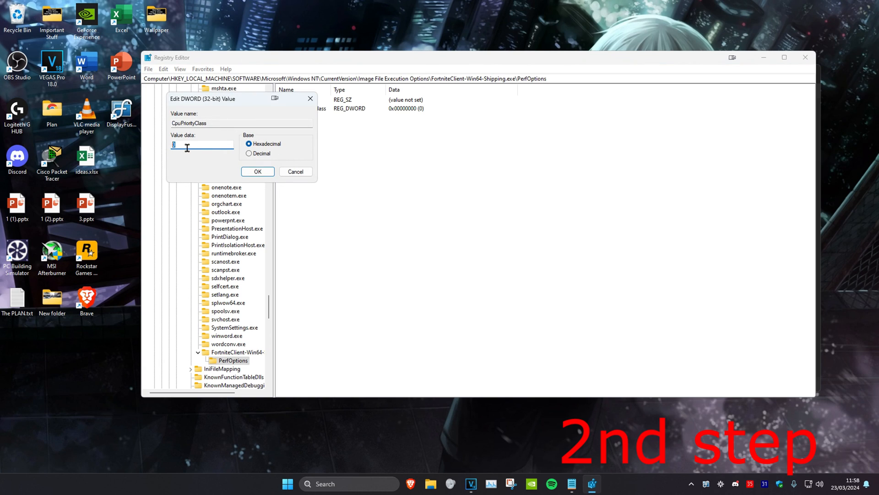
left_click(257, 172)
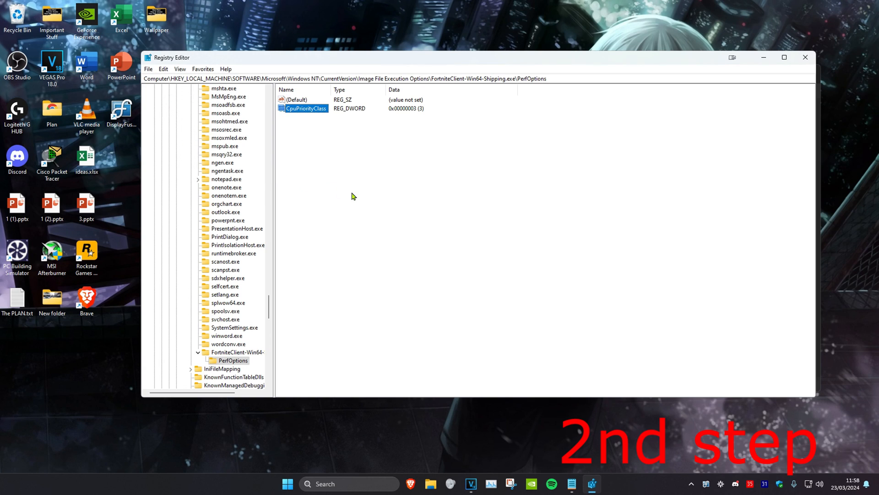